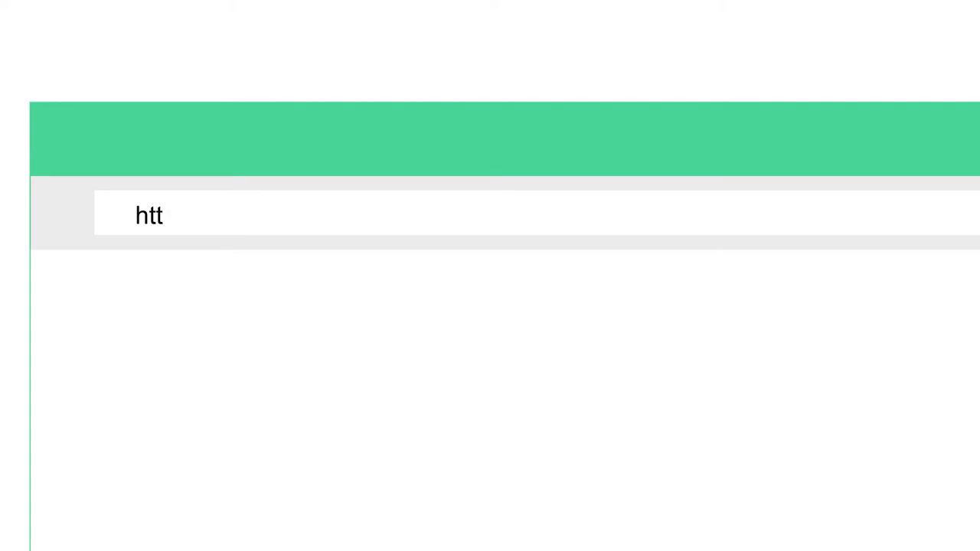
{"action": "type", "text": "p:/"}
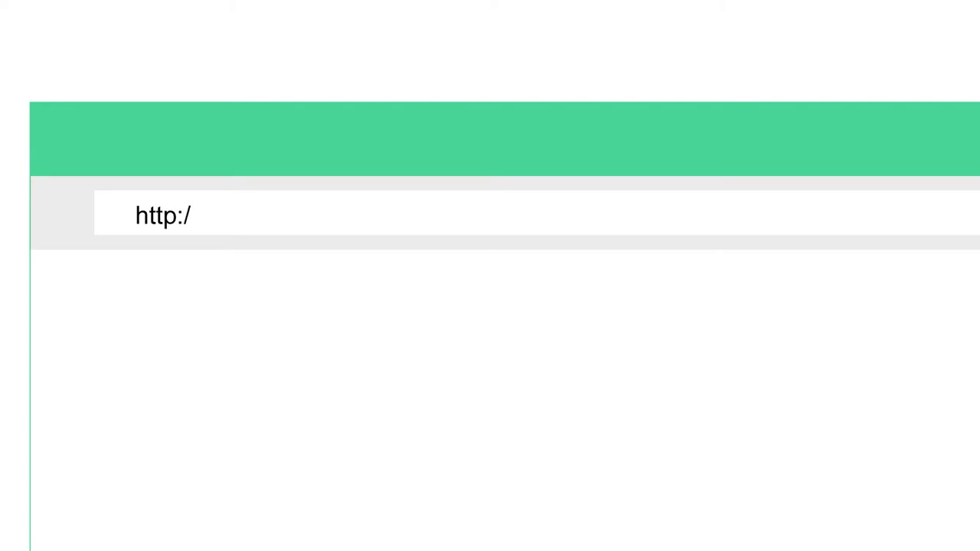
{"action": "type", "text": "/"}
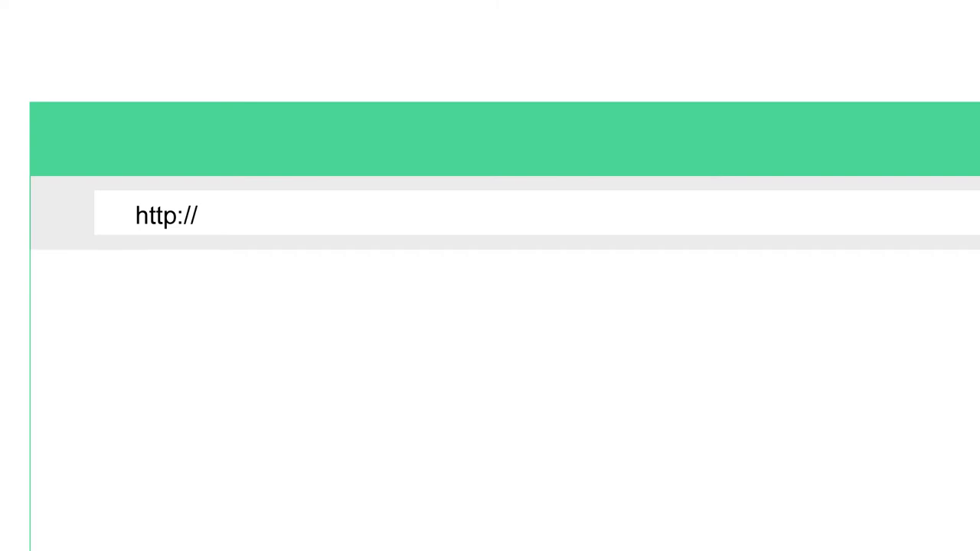
{"action": "type", "text": "192."}
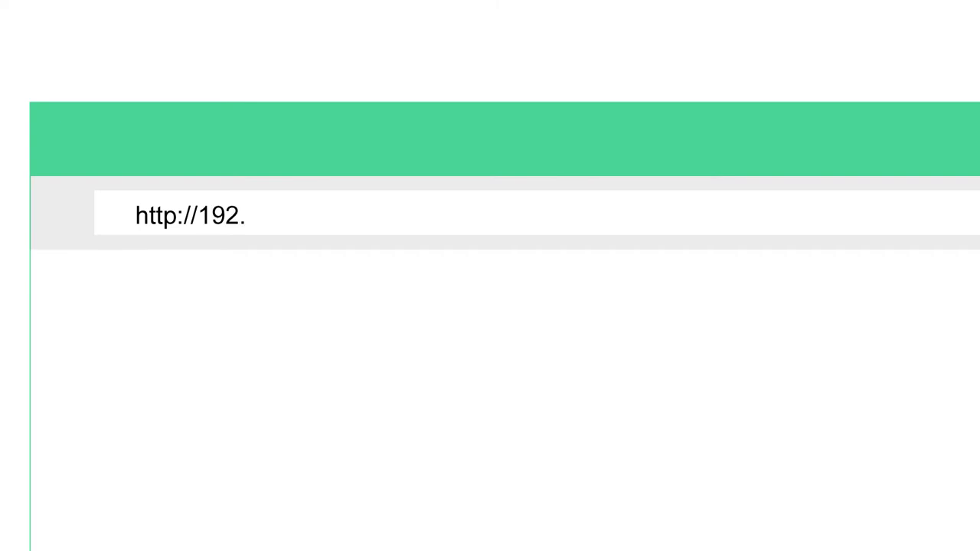
{"action": "type", "text": "168.0.1"}
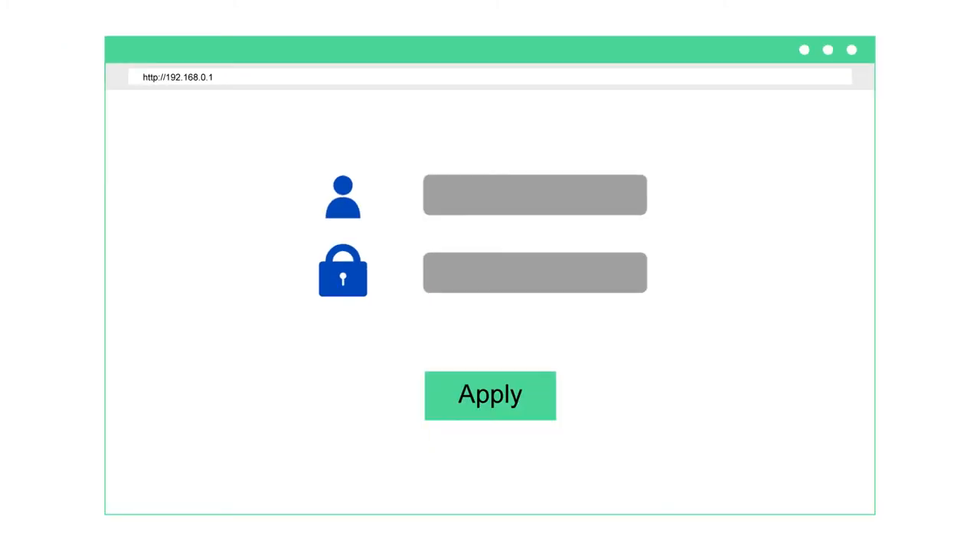
Step: Sign in with the admin username and password to reach the modem's main menu
{"action": "type", "text": "user01"}
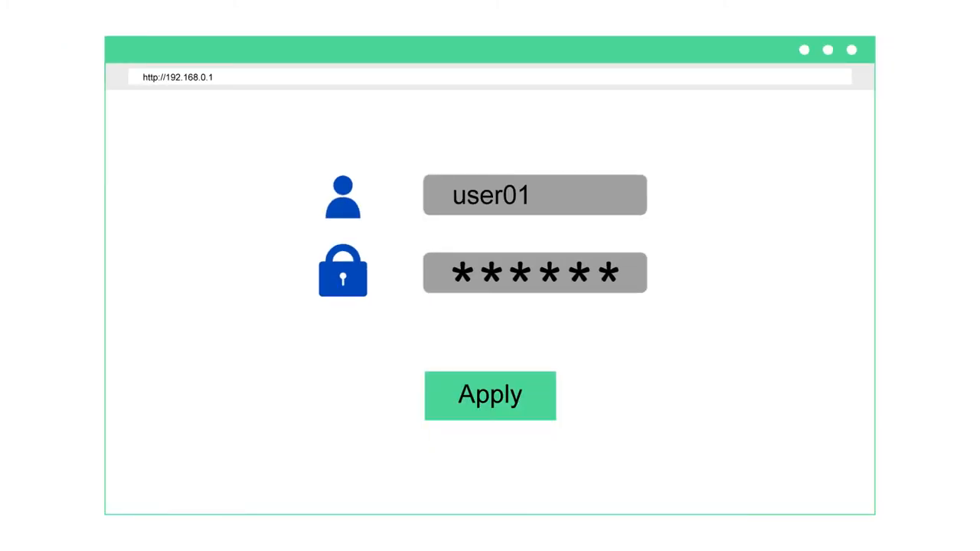
{"action": "left_click", "coordinate": [490, 395]}
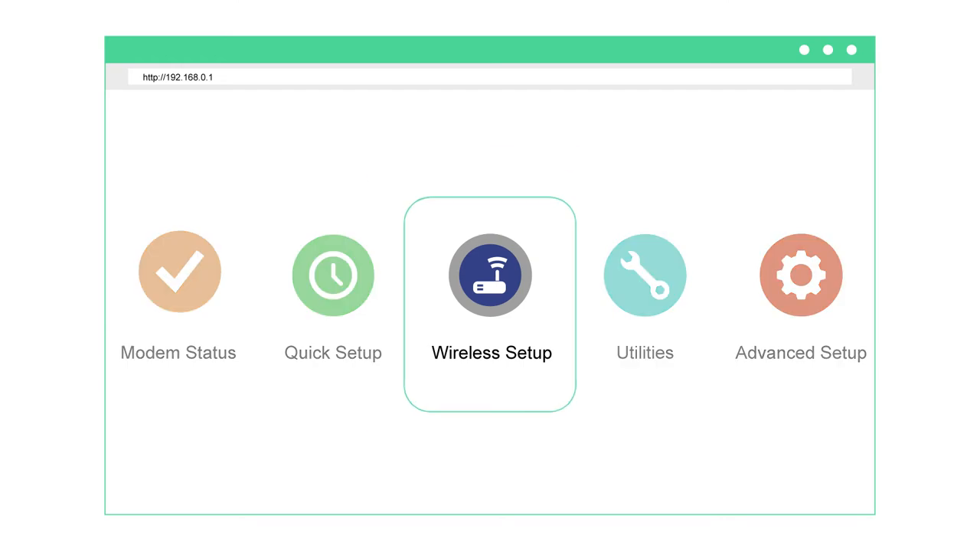
Step: Go to Wireless Setup and then the Guest Wireless Setup page
{"action": "left_click", "coordinate": [490, 275]}
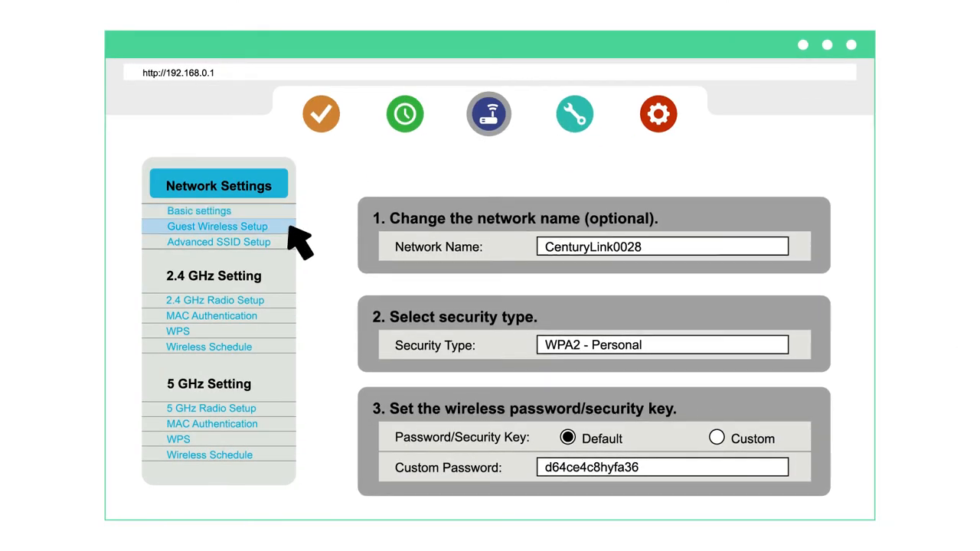
{"action": "left_click", "coordinate": [217, 227]}
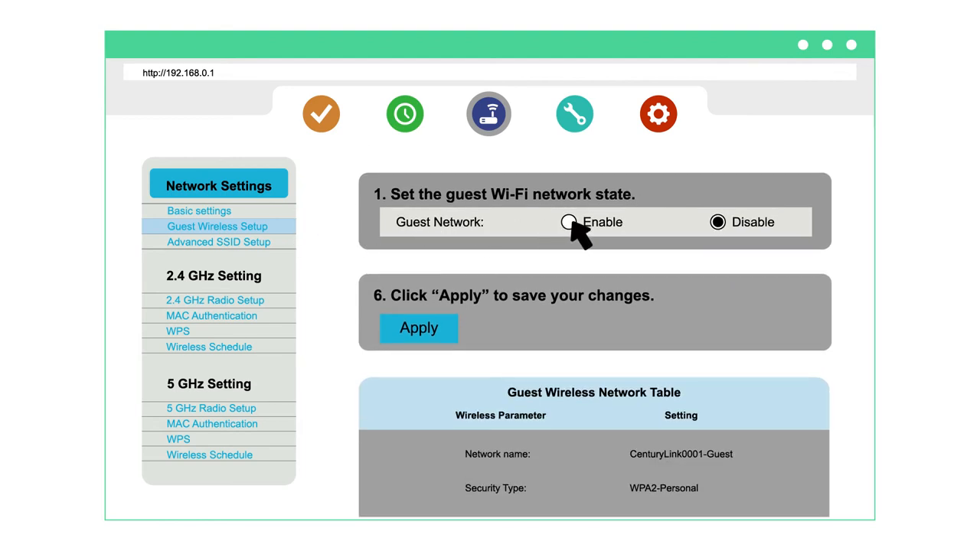
Step: Enable the guest network and set its network name to CoffeeGuest
{"action": "left_click", "coordinate": [566, 222]}
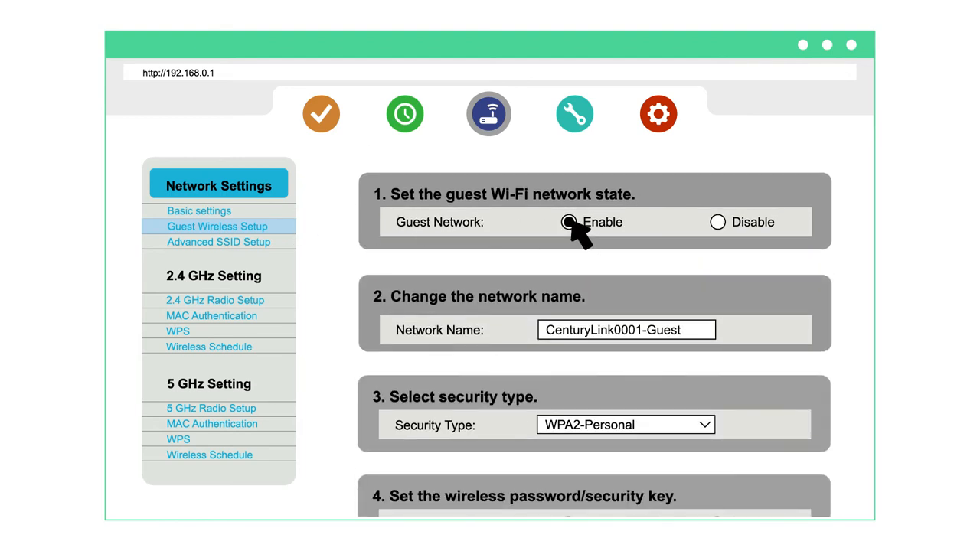
{"action": "left_click", "coordinate": [568, 222]}
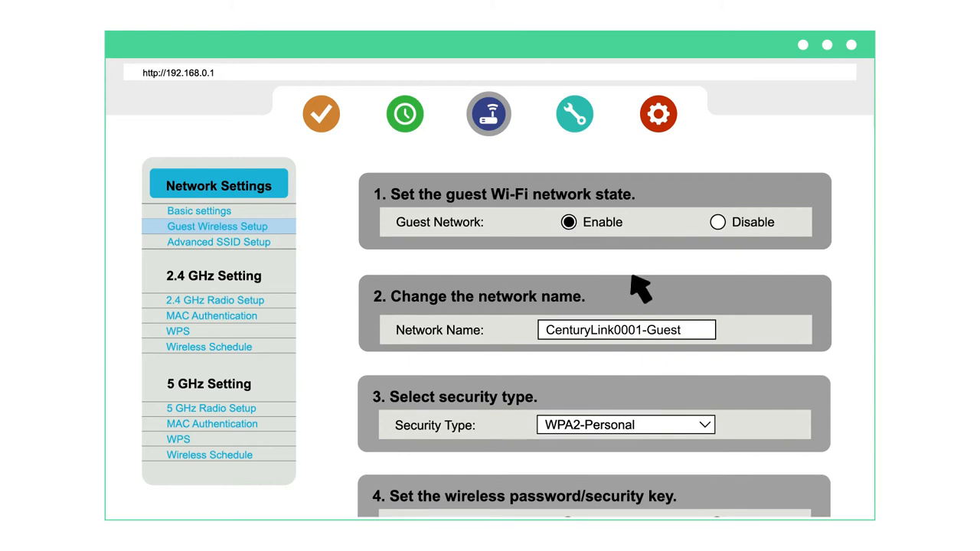
{"action": "left_click", "coordinate": [625, 331]}
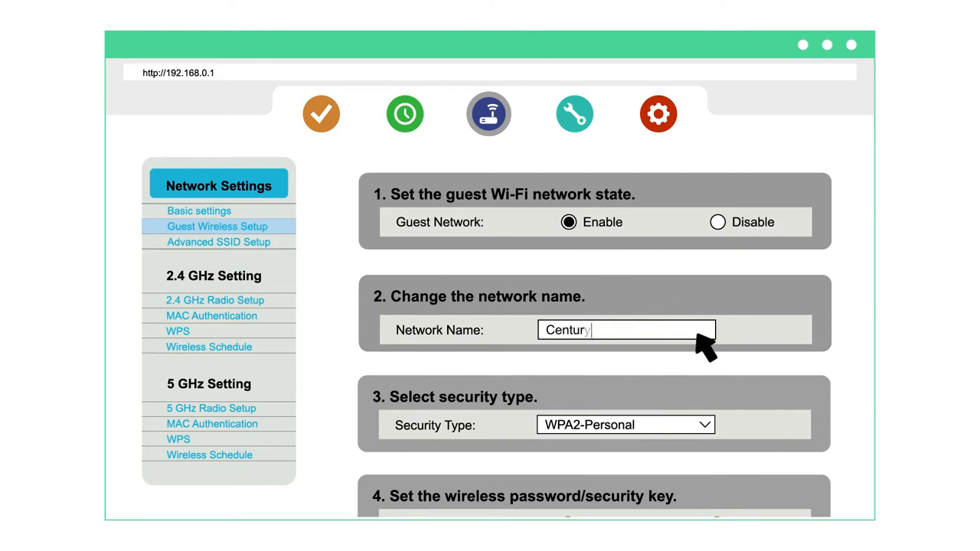
{"action": "type", "text": "CoffeeGuest"}
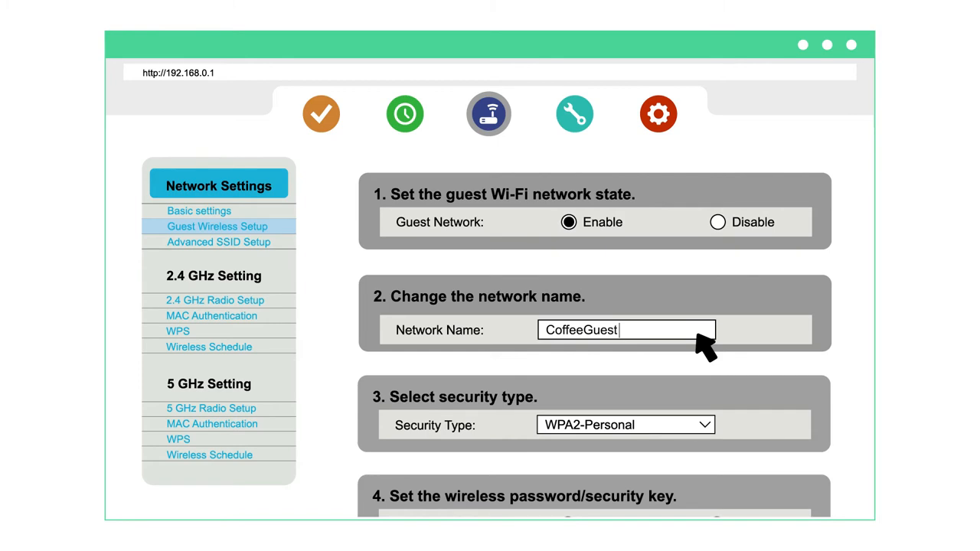
{"action": "scroll", "scroll_direction": "down", "scroll_amount": 3}
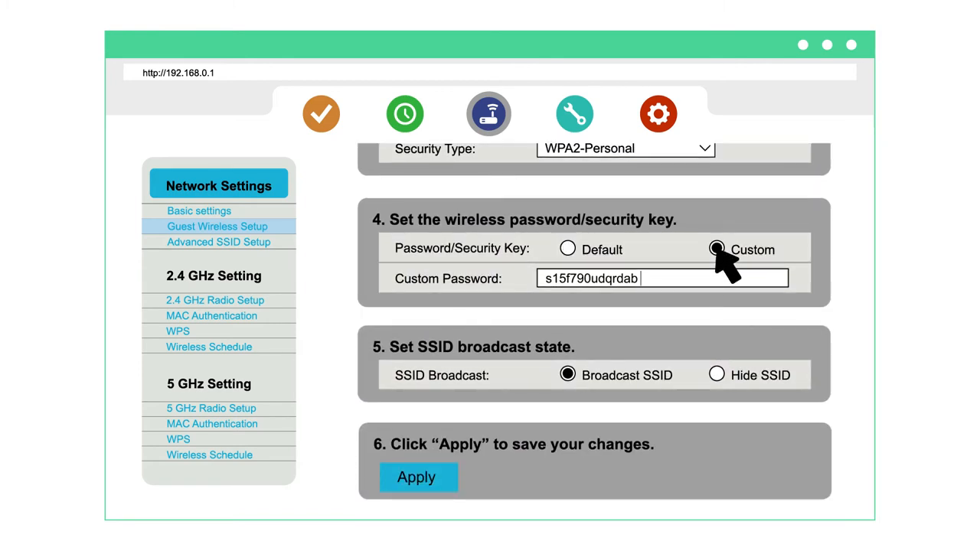
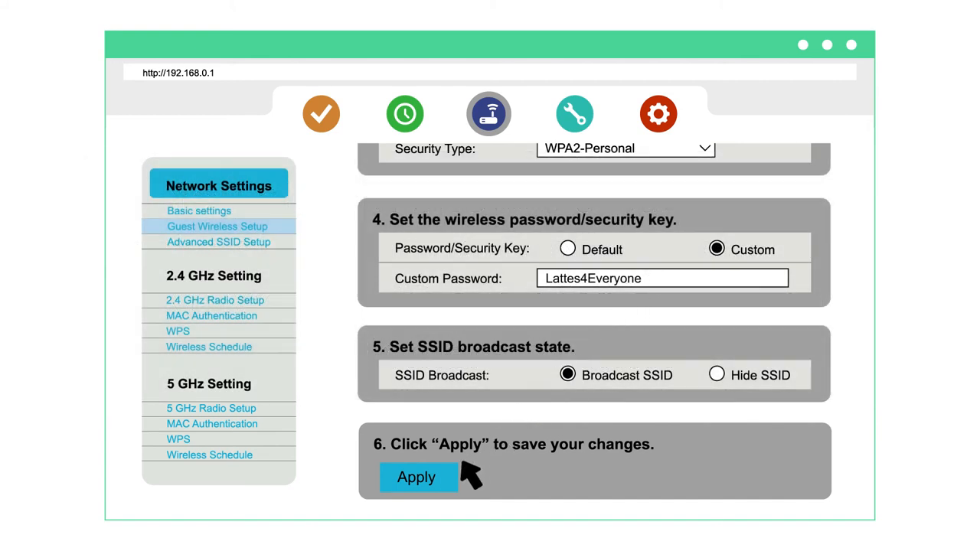
{"action": "left_click", "coordinate": [418, 477]}
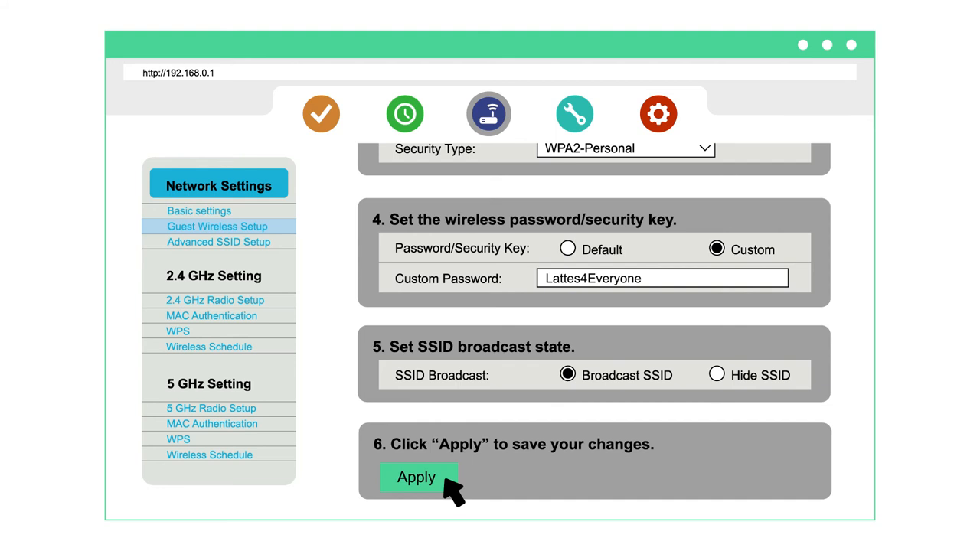